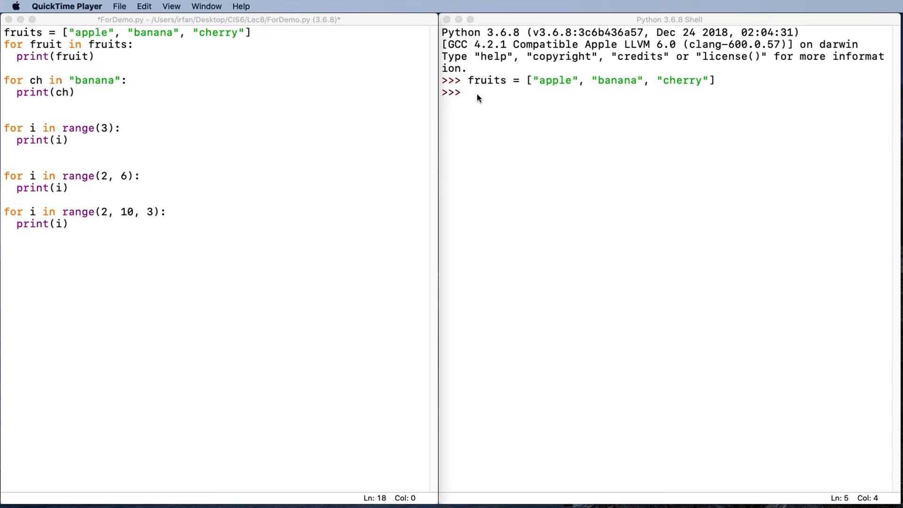
Bring the Python 3.6.8 Shell window into focus
click(668, 19)
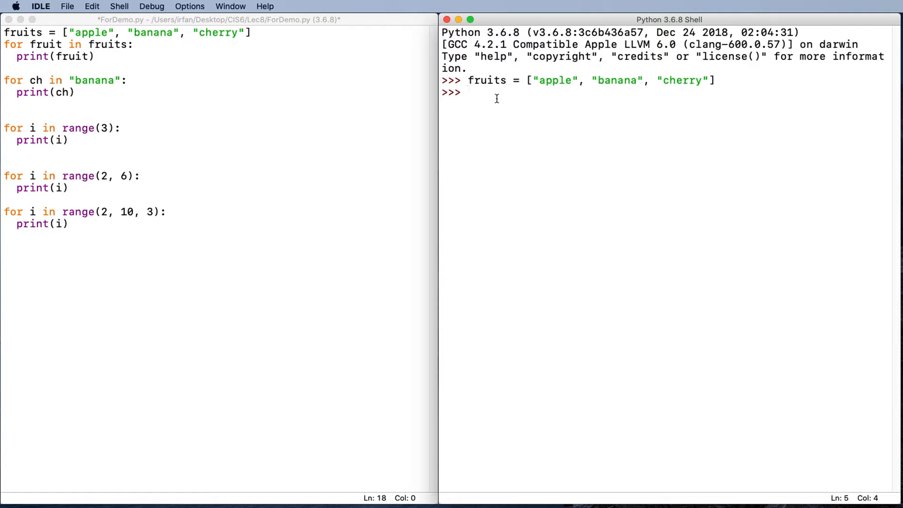
Run for fruit in fruits: print(fruit), printing apple, banana and cherry on separate lines
text(for f)
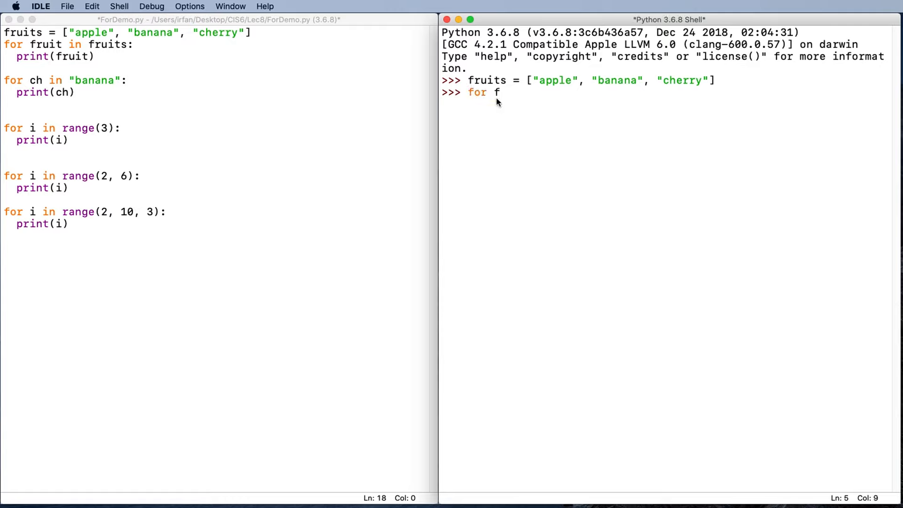
text(ruit i)
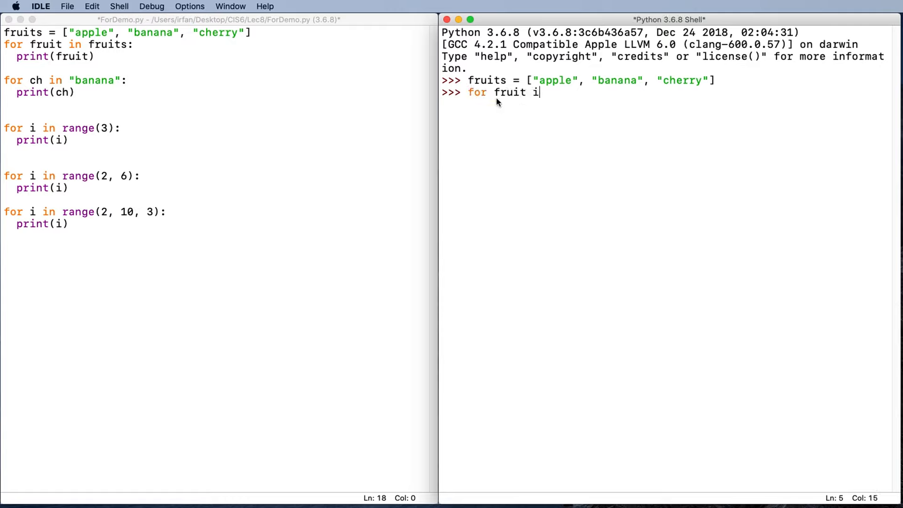
text(n fruit)
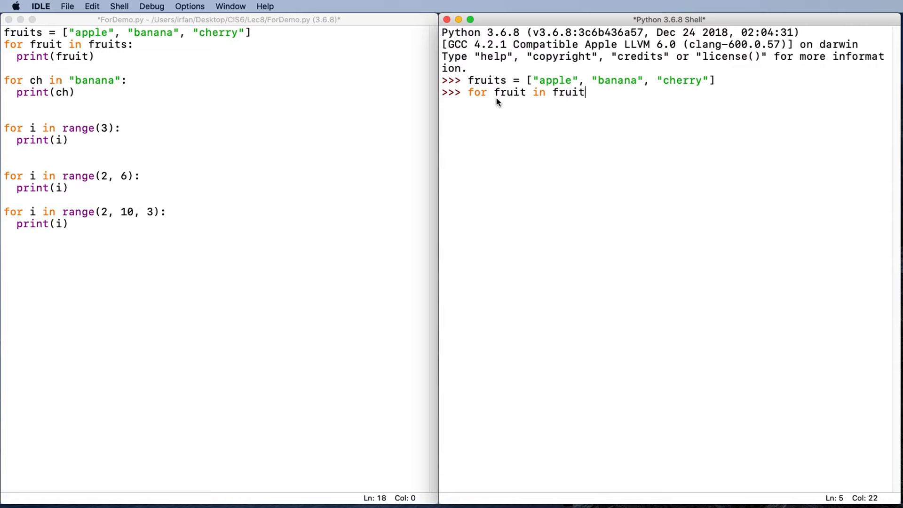
text(s:)
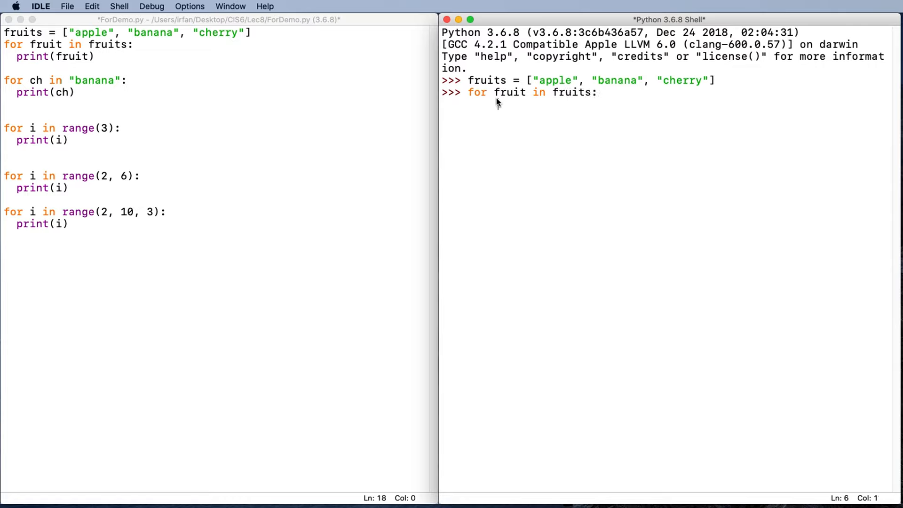
mouse_move(513, 121)
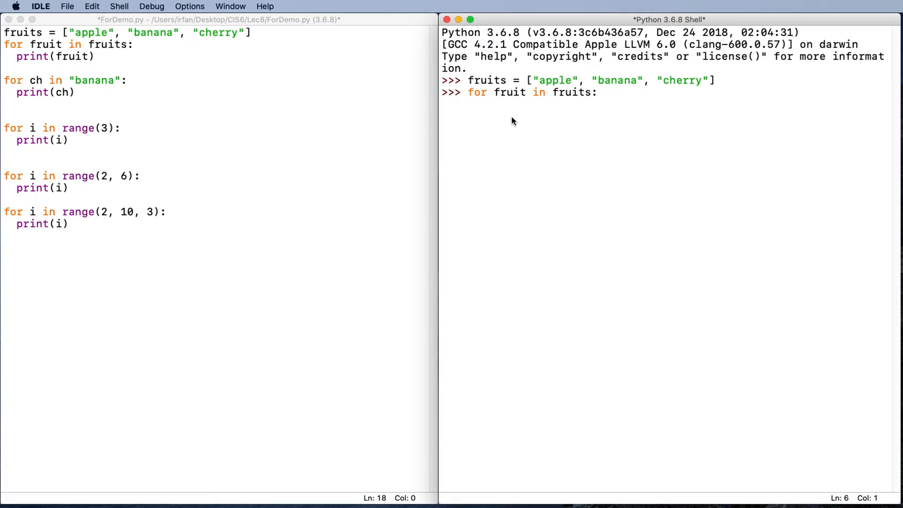
text(p)
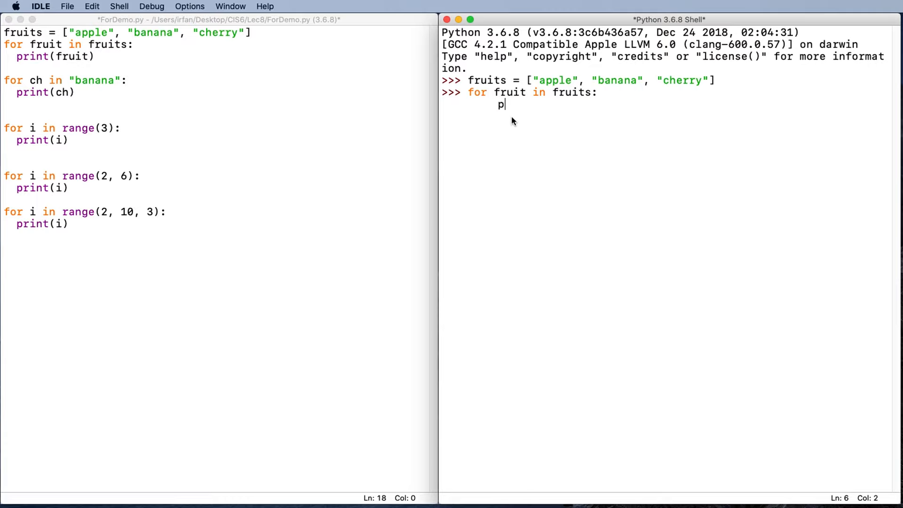
text(rint())
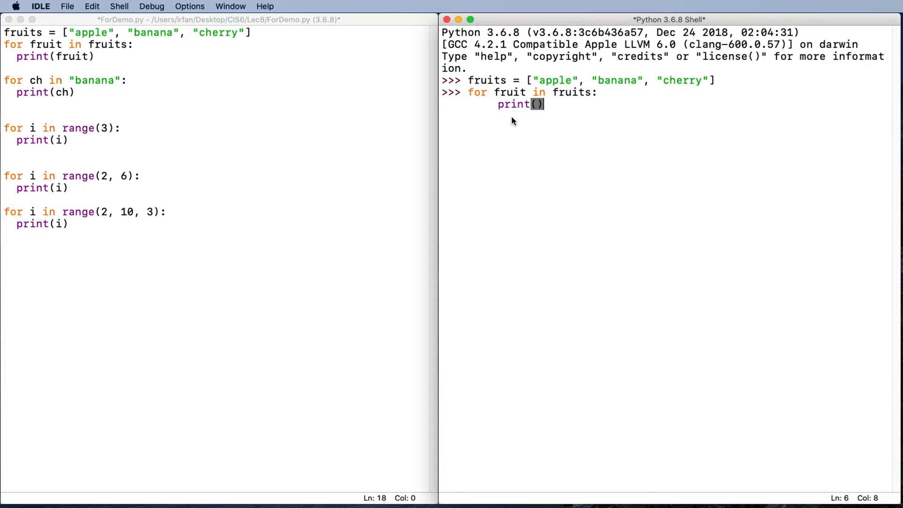
text(fruit)
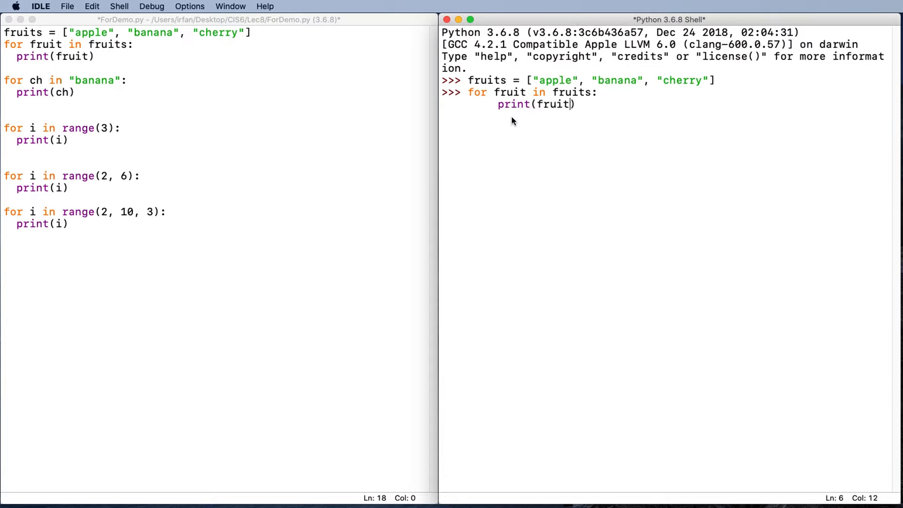
key(Return)
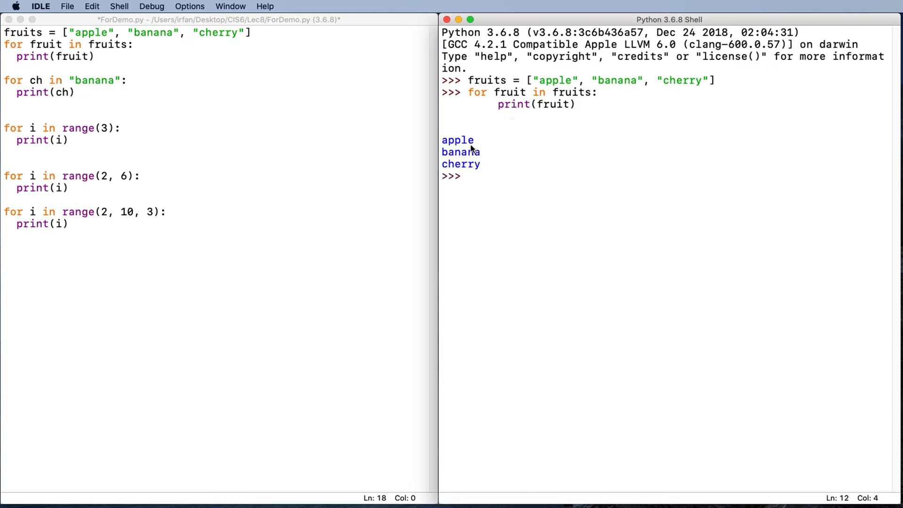
mouse_move(466, 192)
text(for)
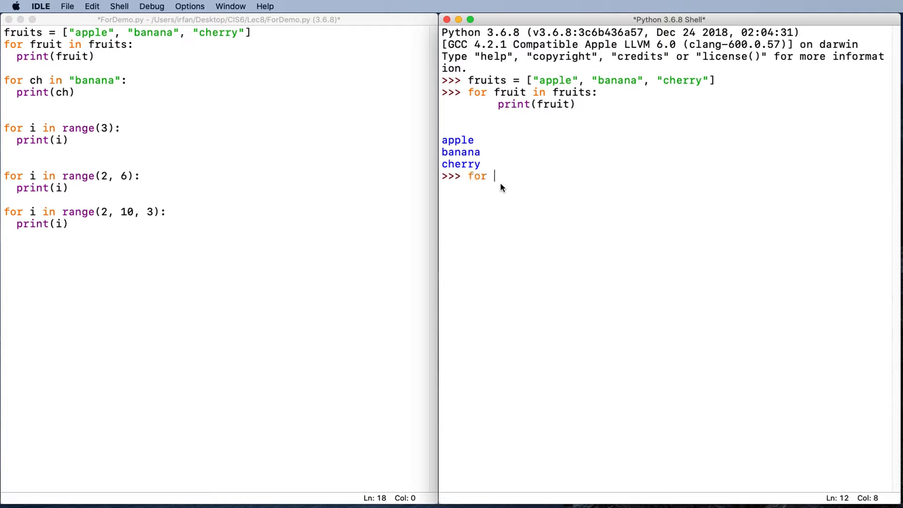
Run for ch in "banana": print(ch, end=" "), fixing the ec= typo, to print the letters space-separated
text(ch)
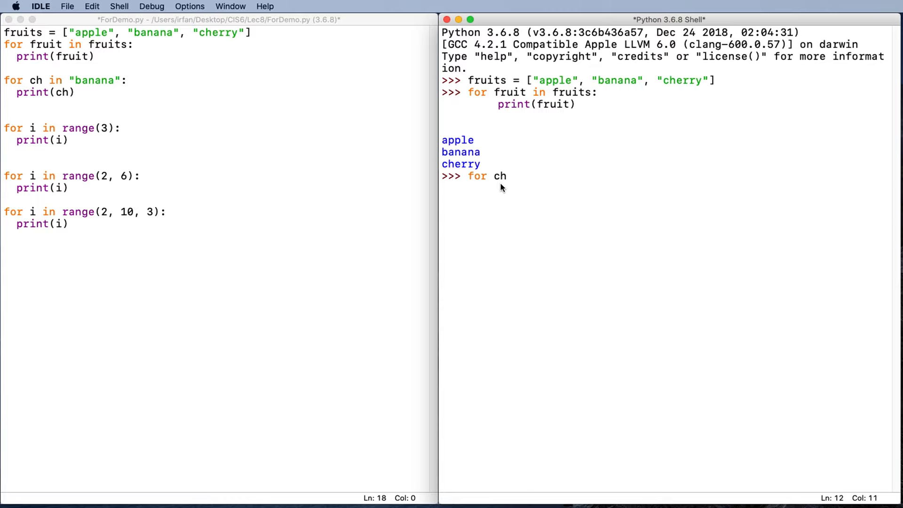
text(in "")
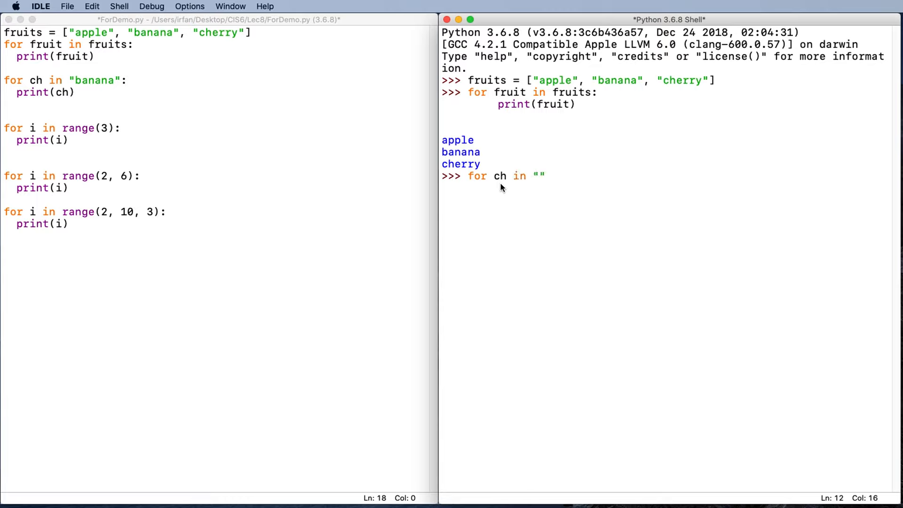
text(bana)
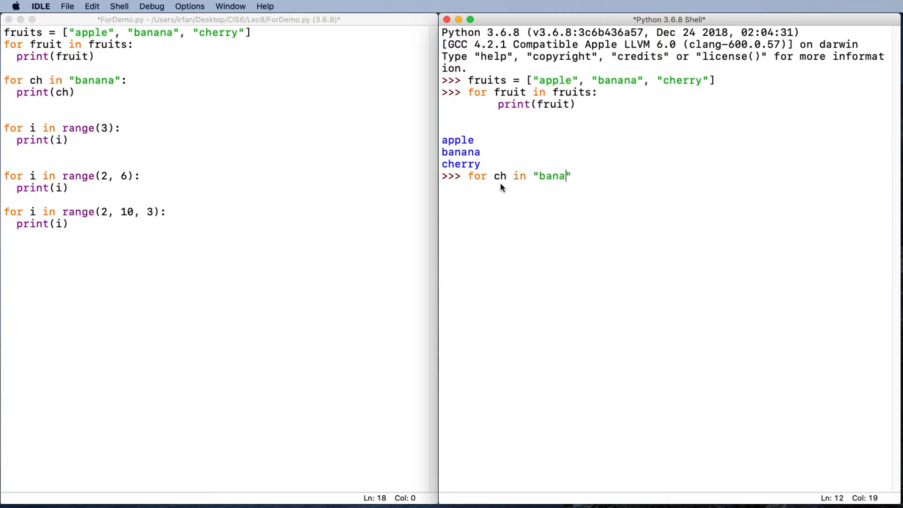
text(na)
text(pr)
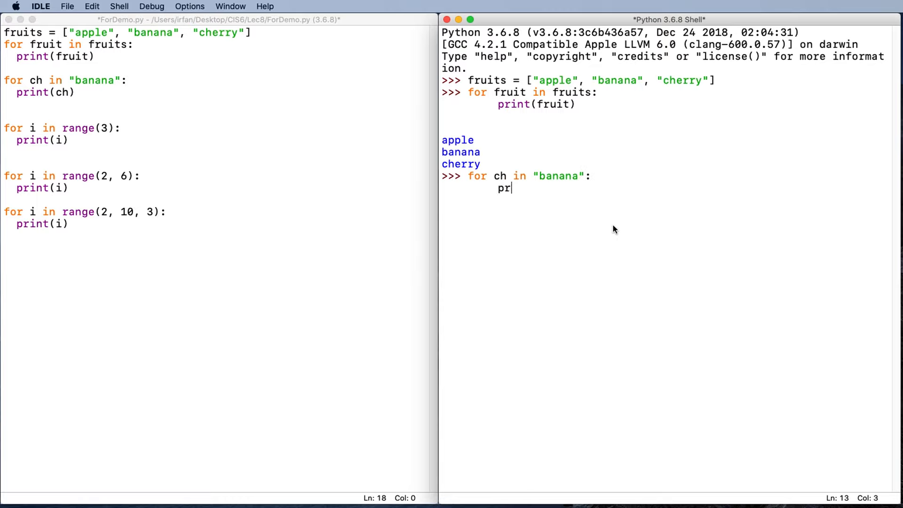
text(int(ch,)
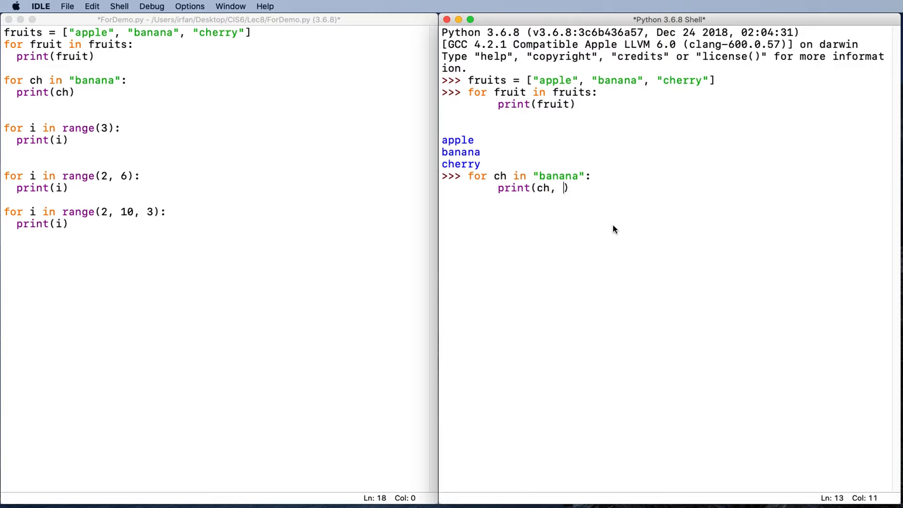
text(ec=)
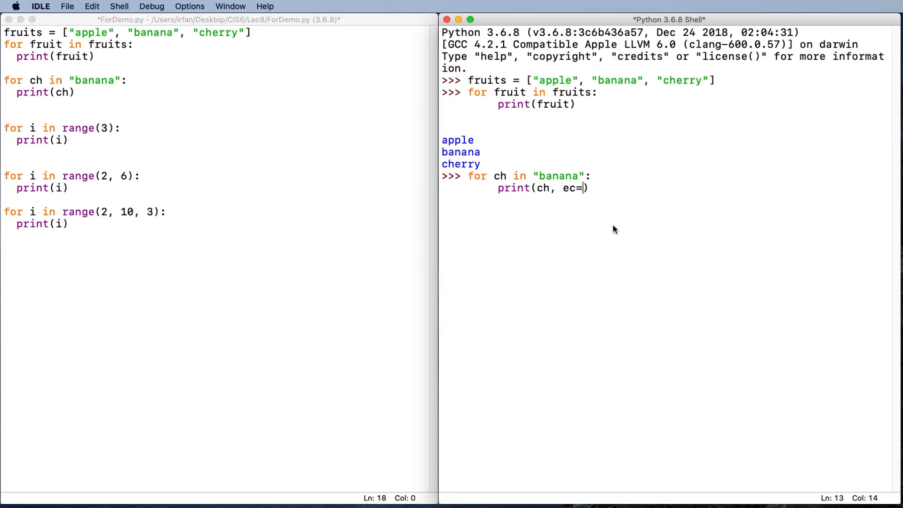
key(Backspace)
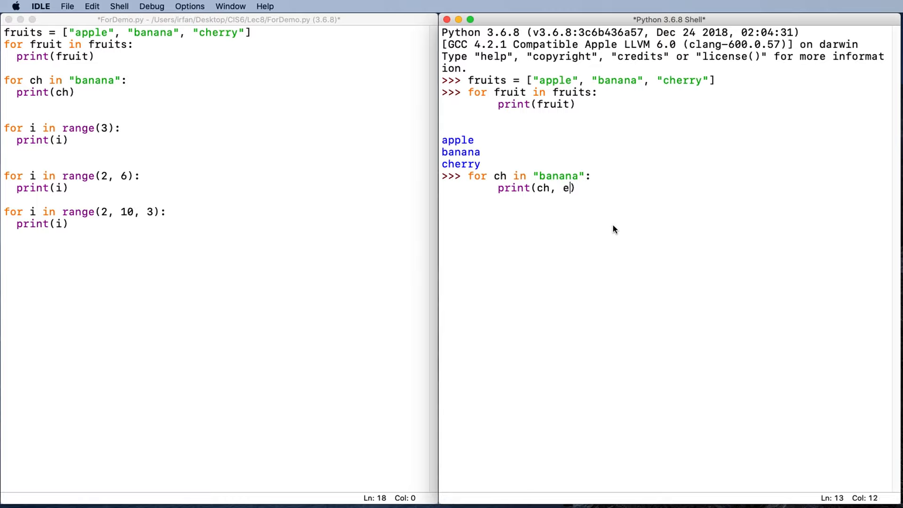
text(nd=")
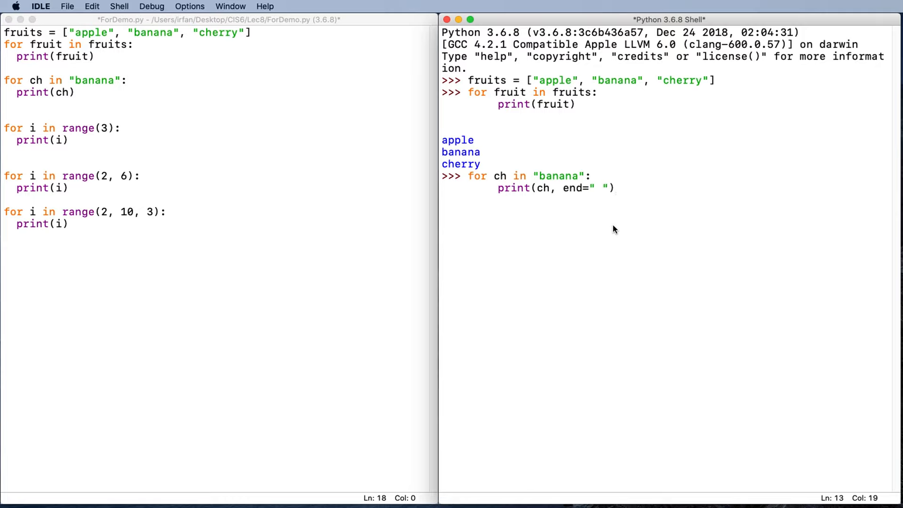
key(Return)
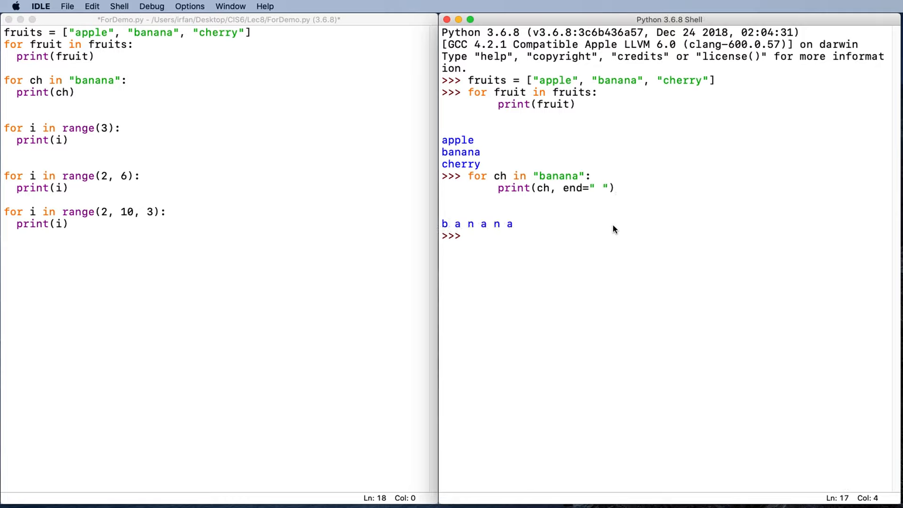
click(469, 235)
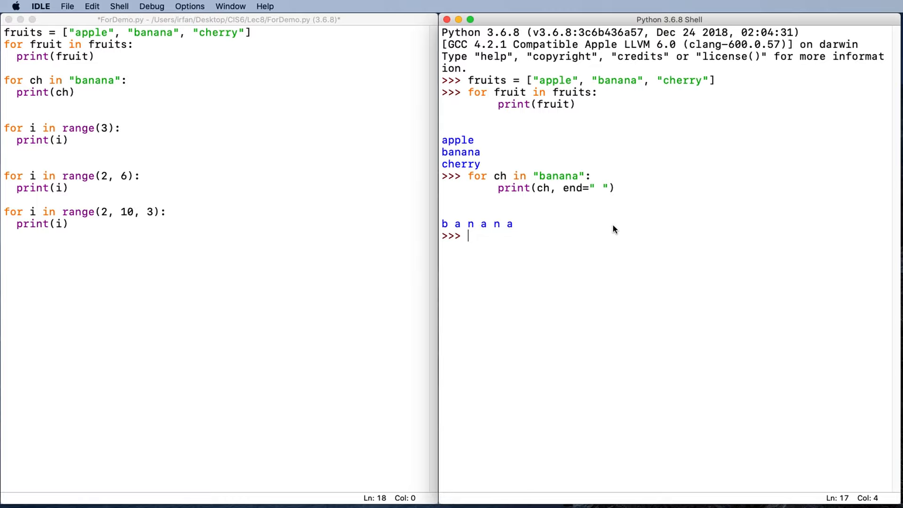
Evaluate range(3), then list(range(3)) to show [0, 1, 2]
text(r)
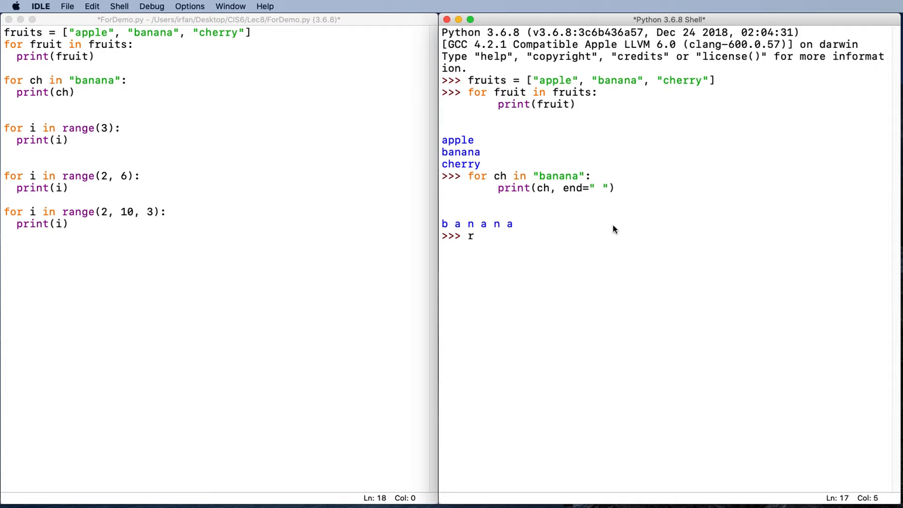
text(ange())
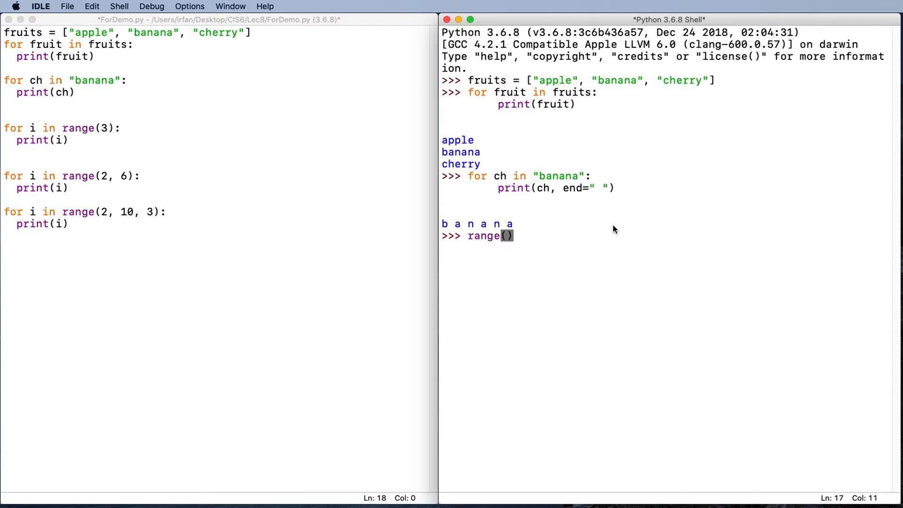
key(enter)
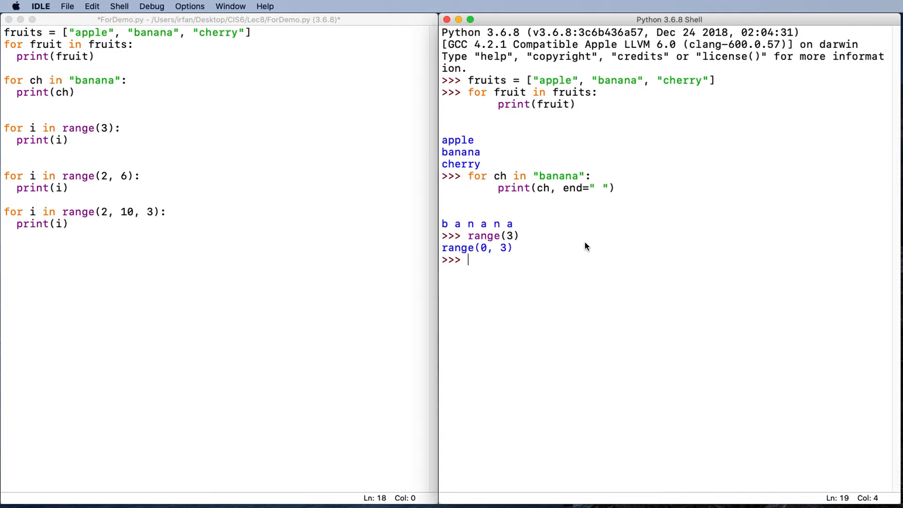
mouse_move(478, 255)
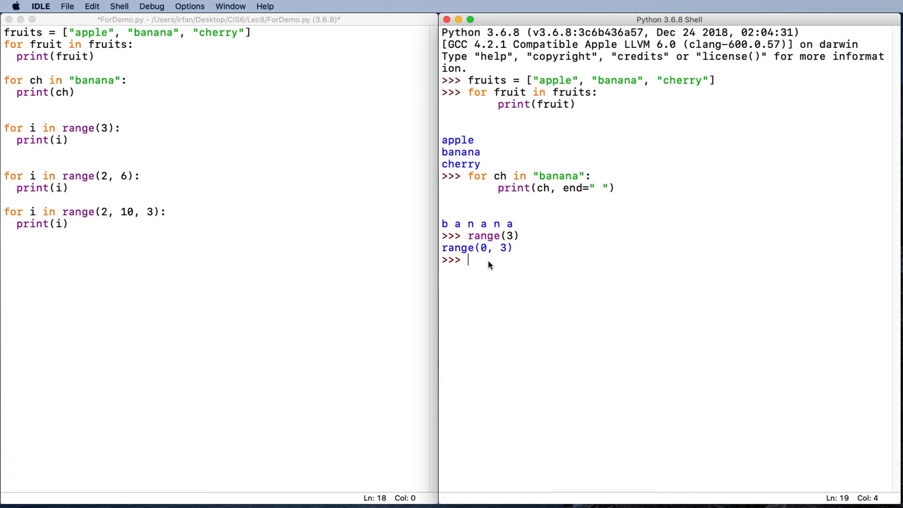
text(list)
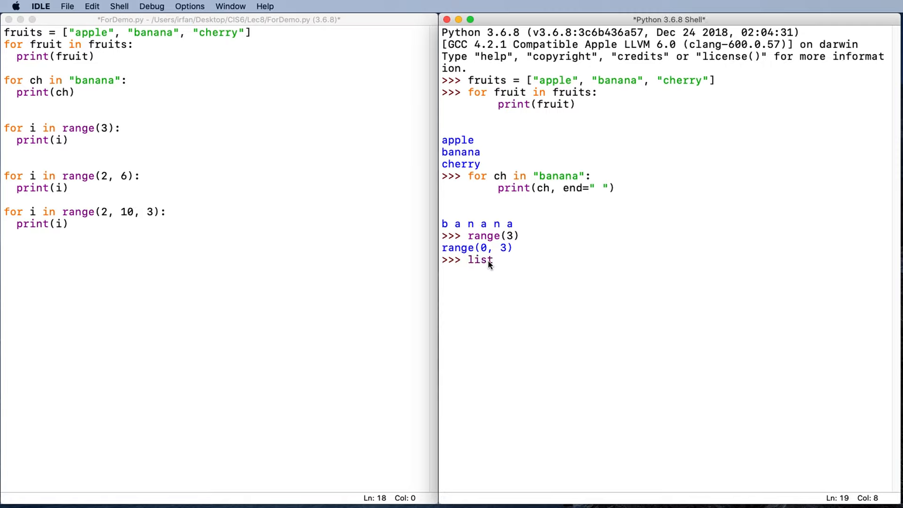
text(())
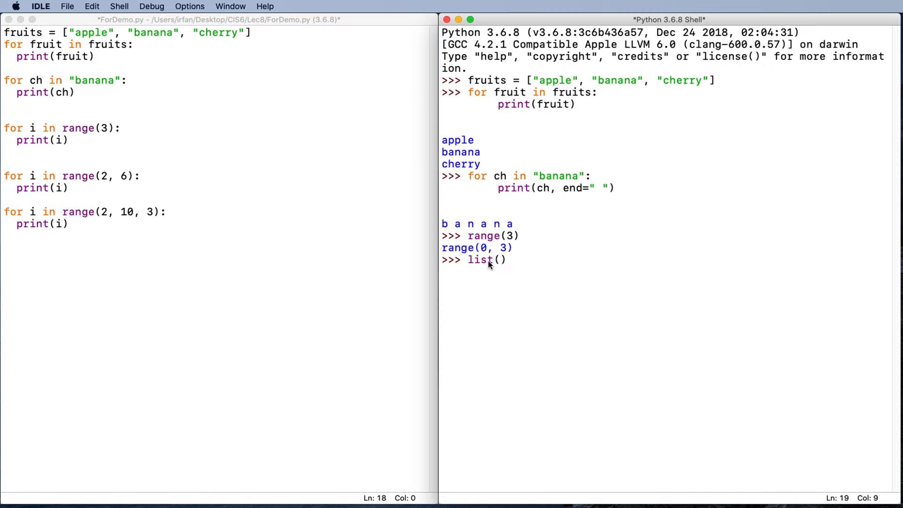
text(range)
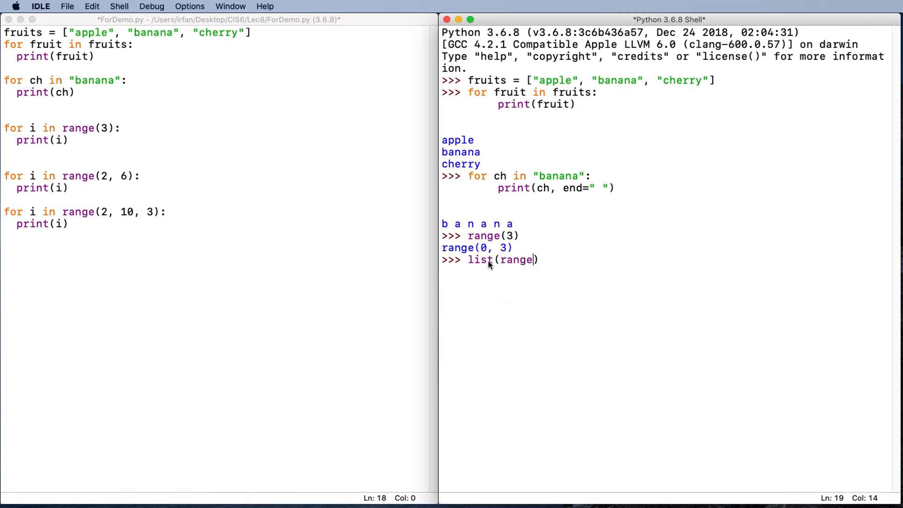
text((3))
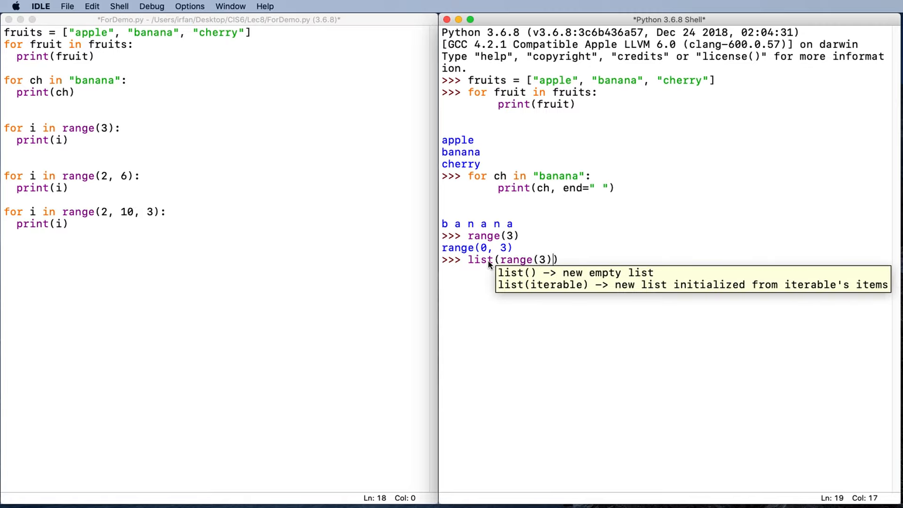
key(Return)
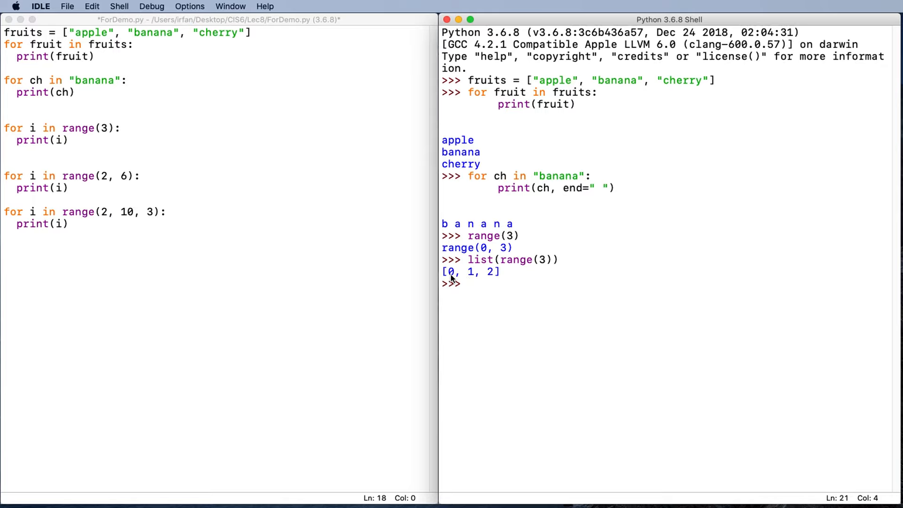
mouse_move(476, 290)
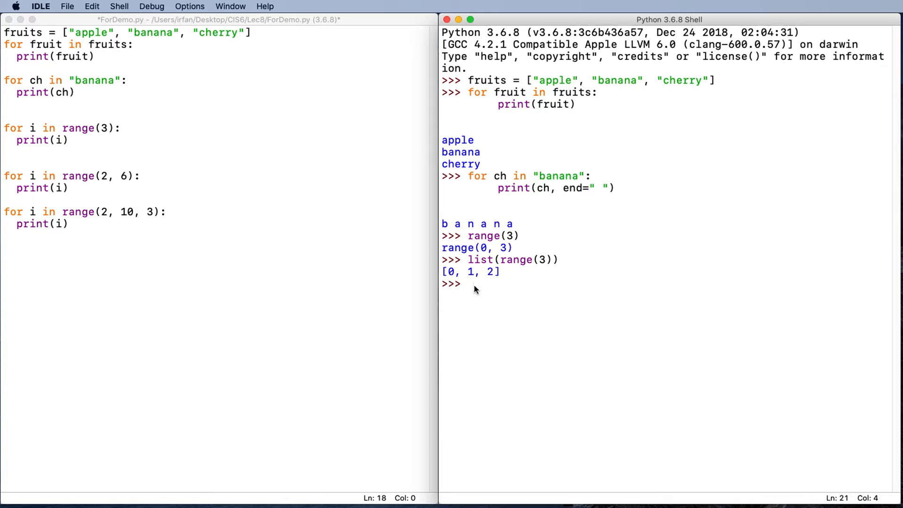
Recall list(range(3)) and change its argument to 2,6 to get [2, 3, 4, 5]
text(list(range(3)))
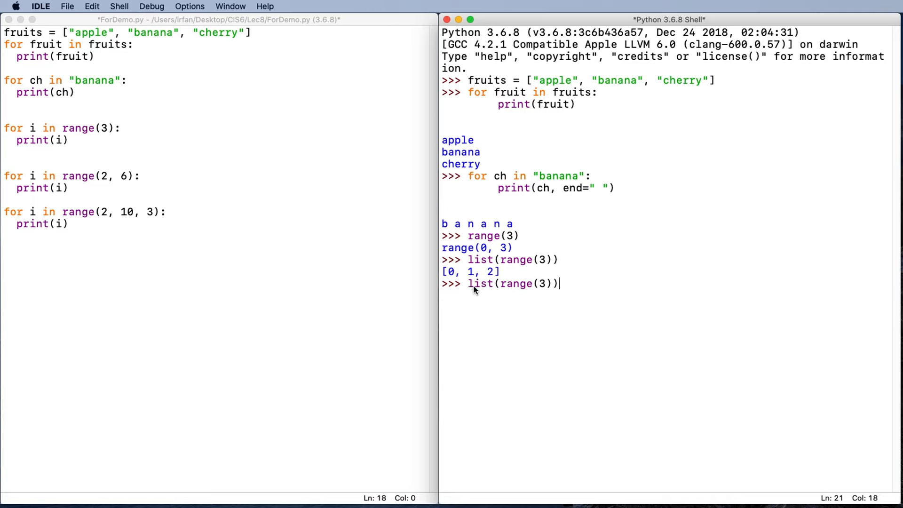
key(backspace)
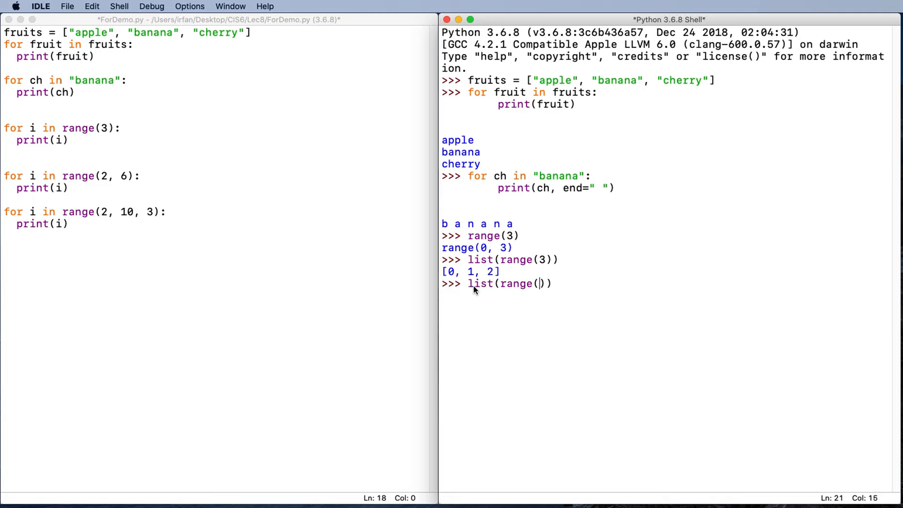
text(2,6)
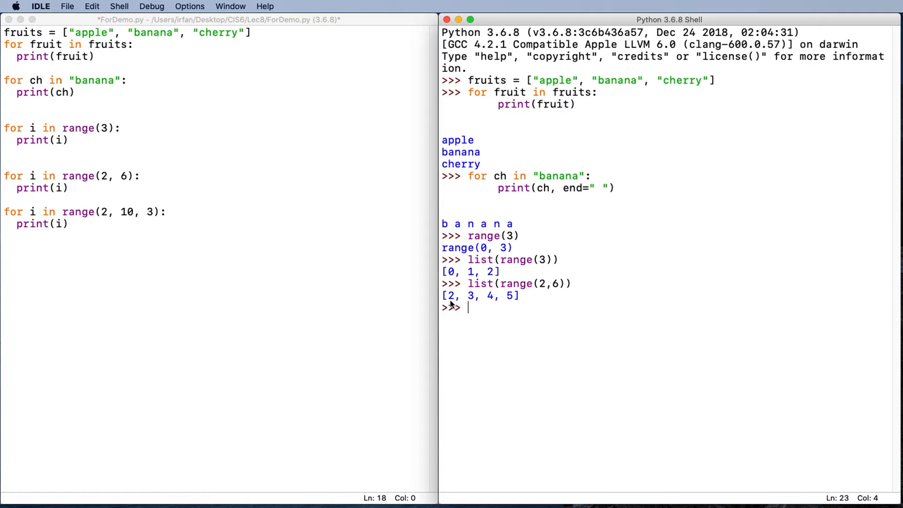
mouse_move(489, 314)
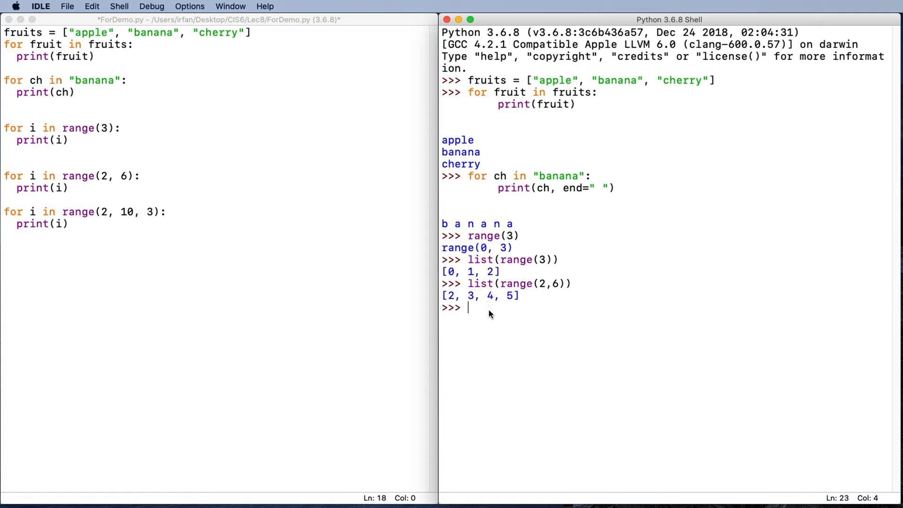
Change the recalled call to list(range(2, 21, 3)) giving [2, 5, 8, 11, 14, 17, 20], and begin a for loop
text(list(range(2,6)))
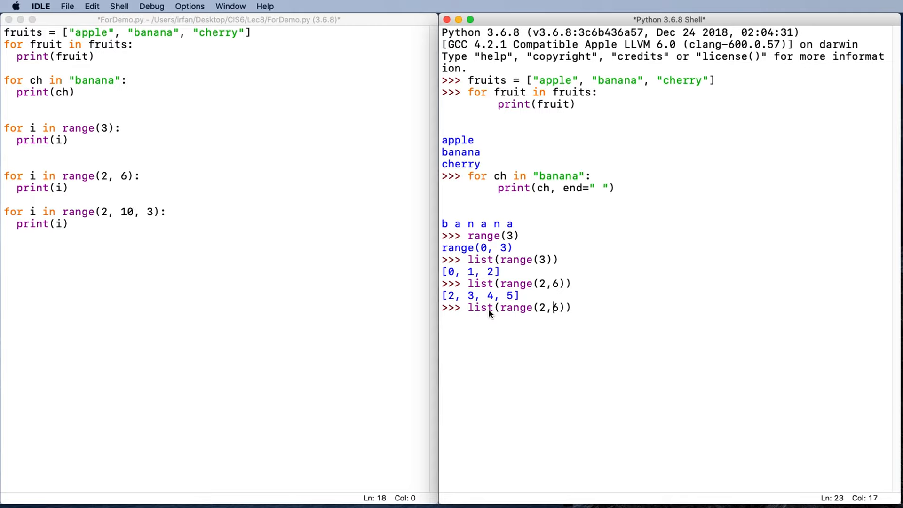
key(backspace)
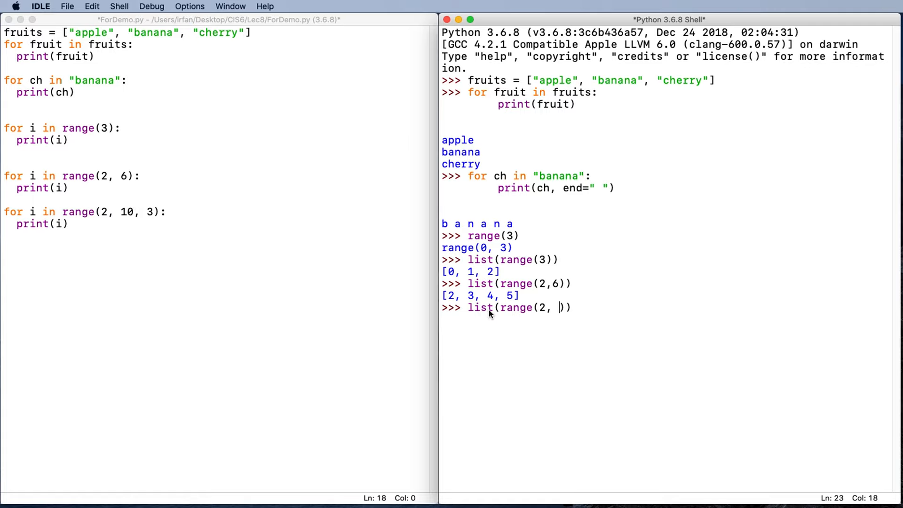
text(21,)
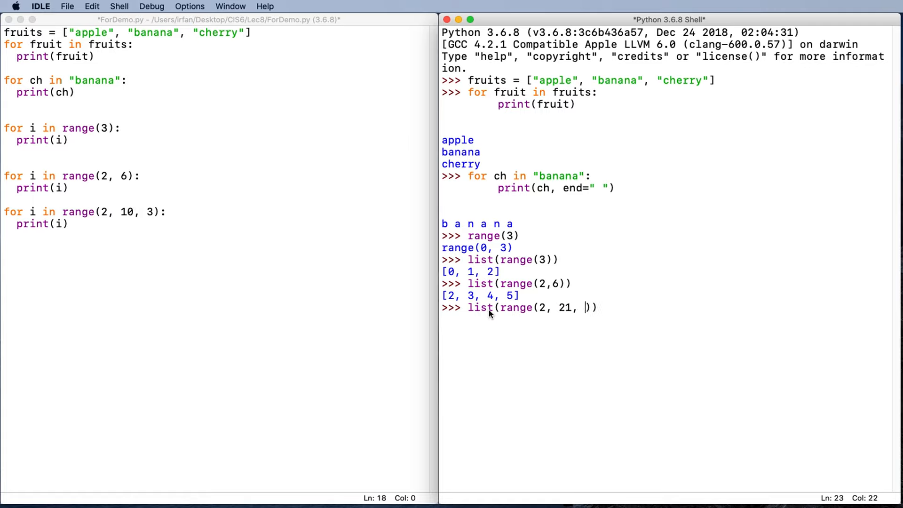
text(3))
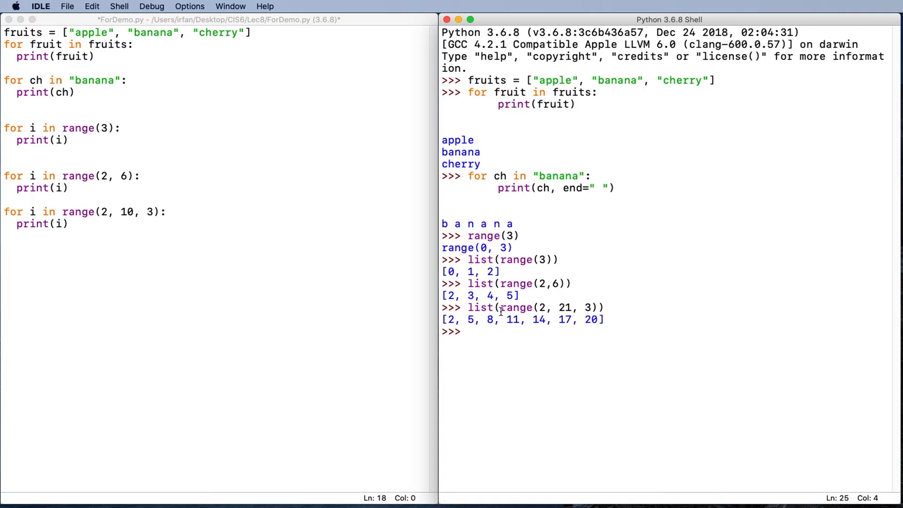
text(for i i)
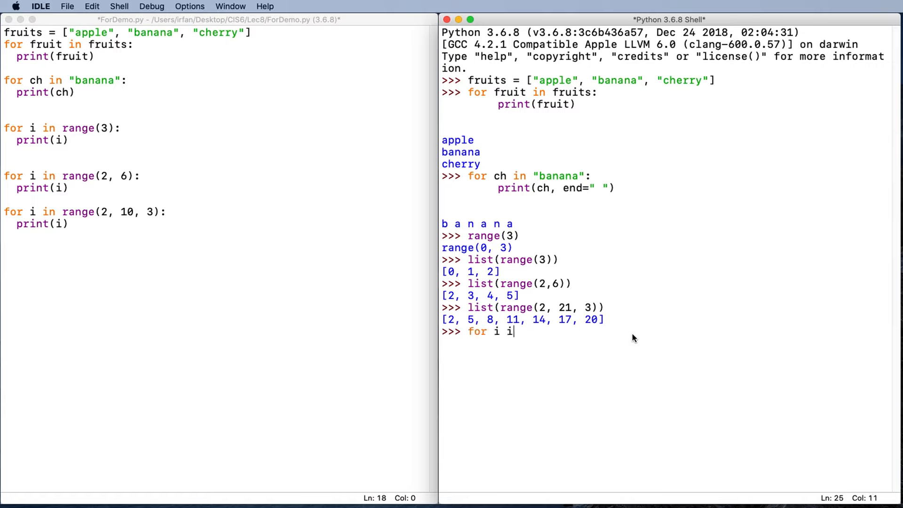
Enter for i in range(5): with print(i) as its body
text(n range)
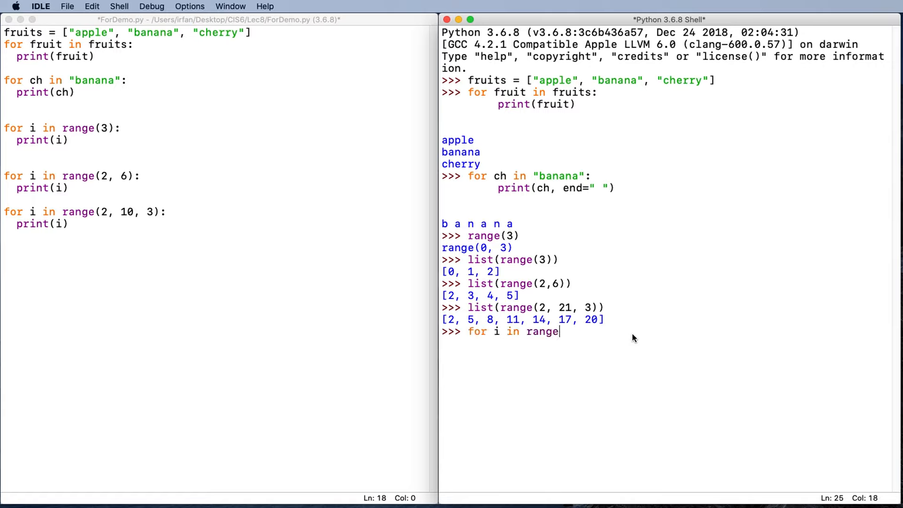
text(())
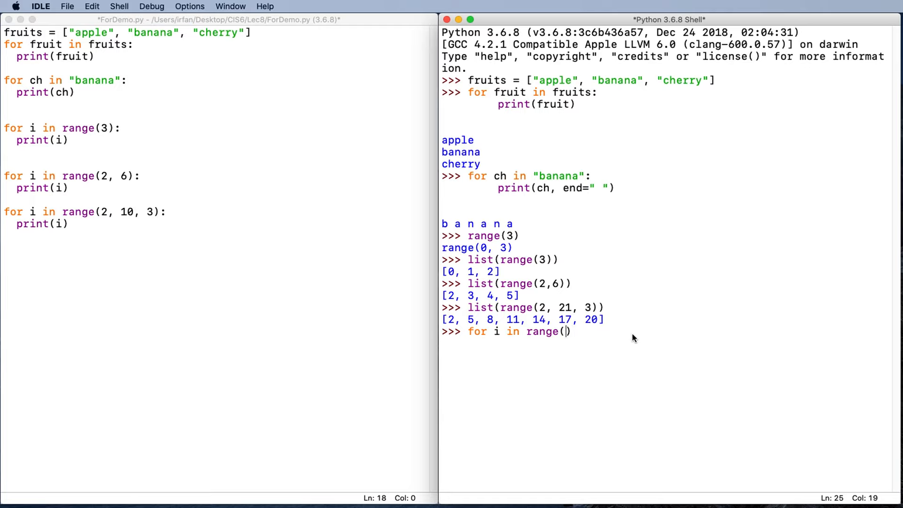
text(5):)
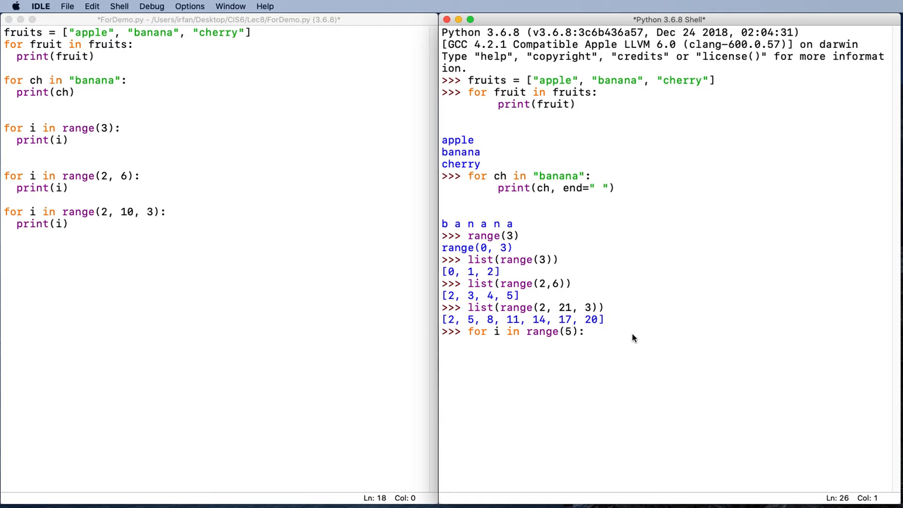
text(print)
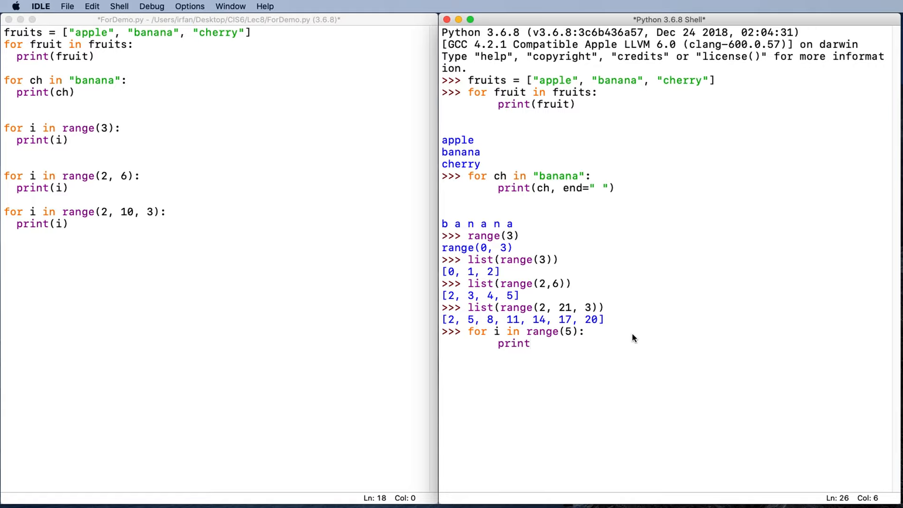
text((i))
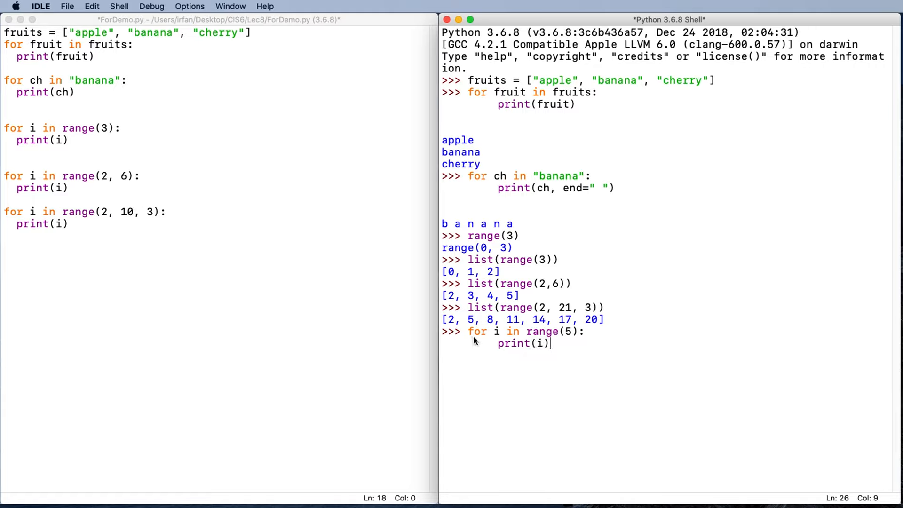
mouse_move(563, 328)
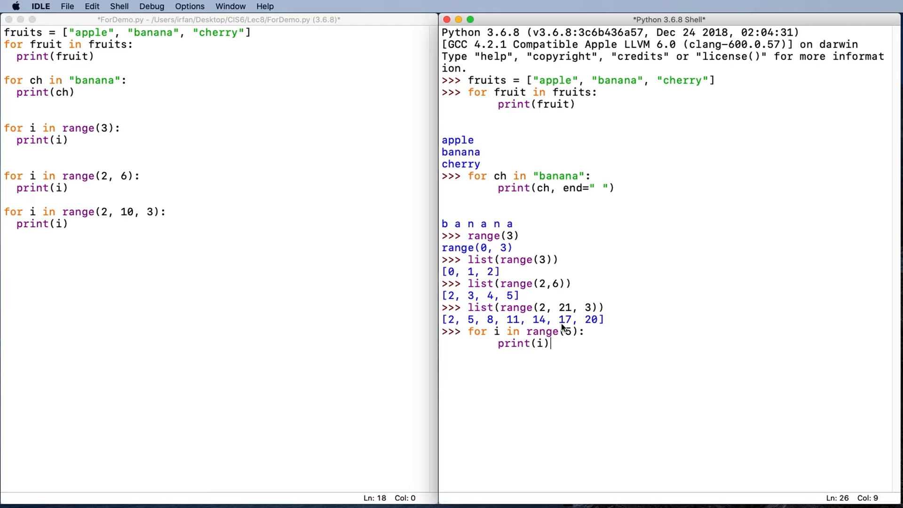
mouse_move(561, 355)
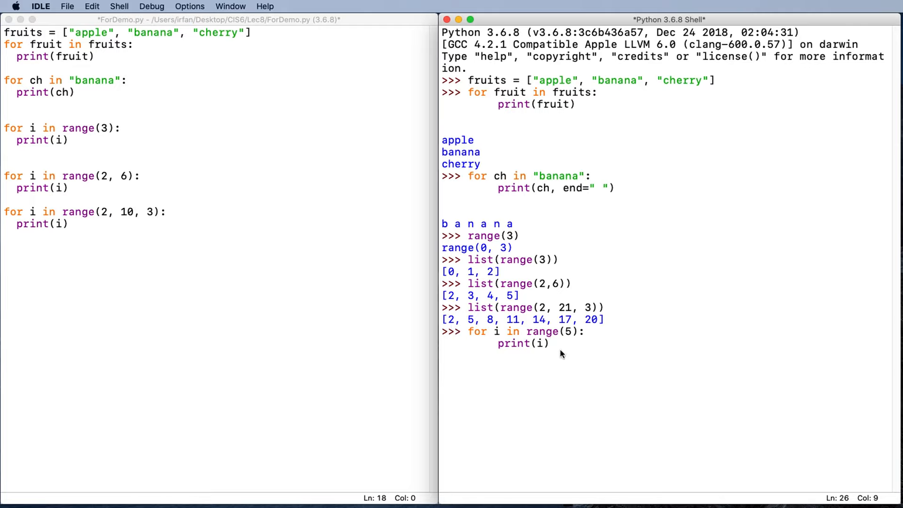
mouse_move(572, 341)
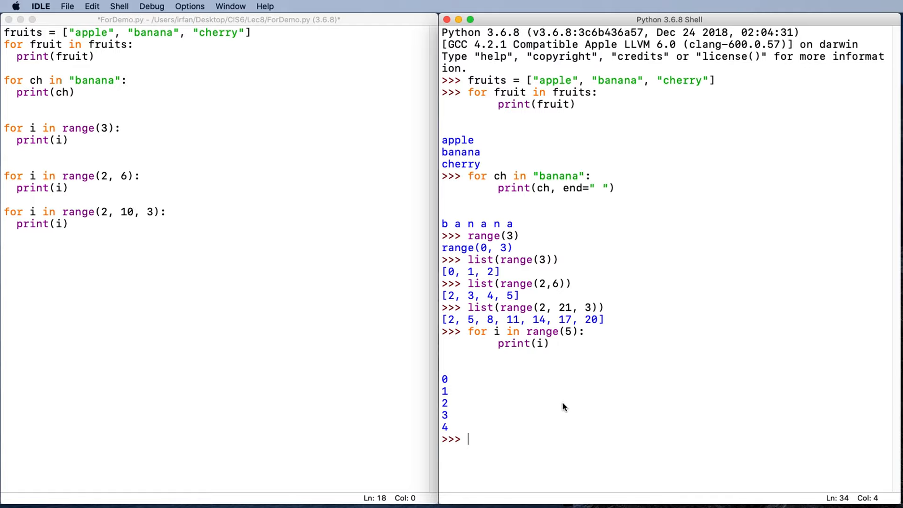
mouse_move(625, 403)
text(for)
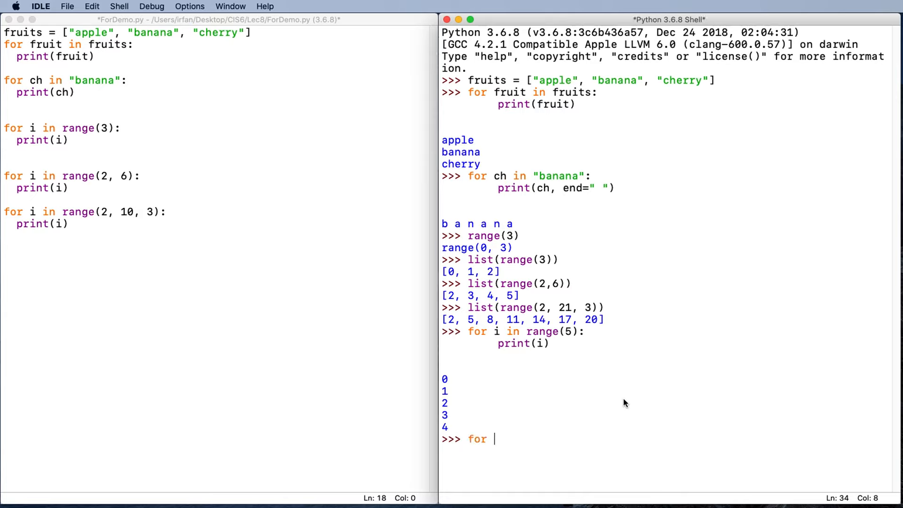
Run for i in range(0, 100, 5): print(i, end="-") to print 0-5-10-…-95- on one line
text(i in)
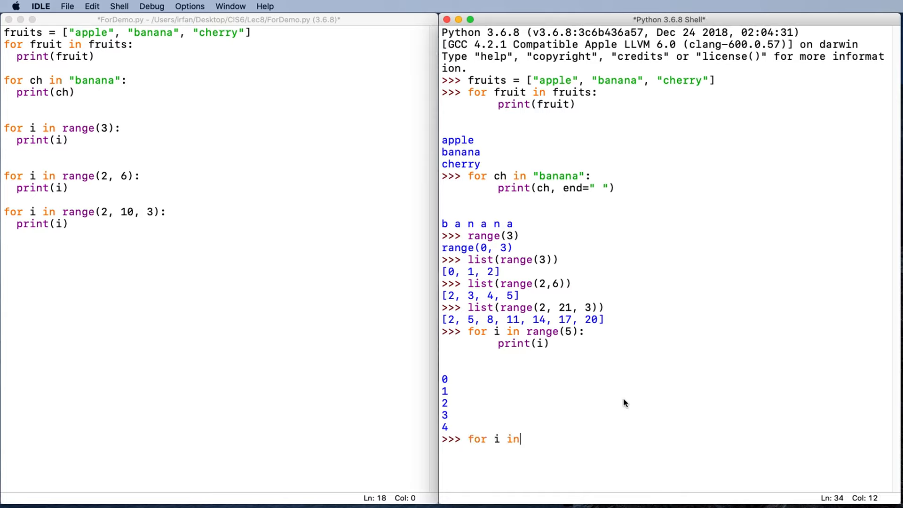
text(range())
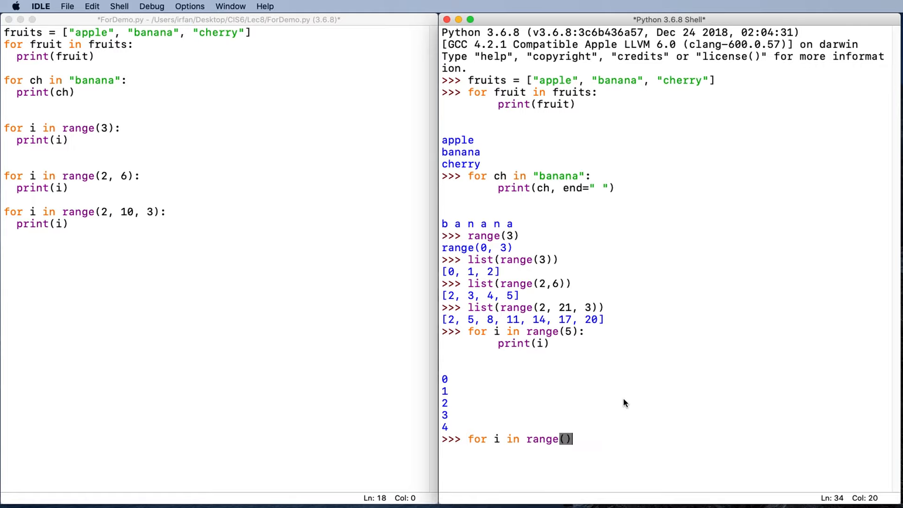
text(0,)
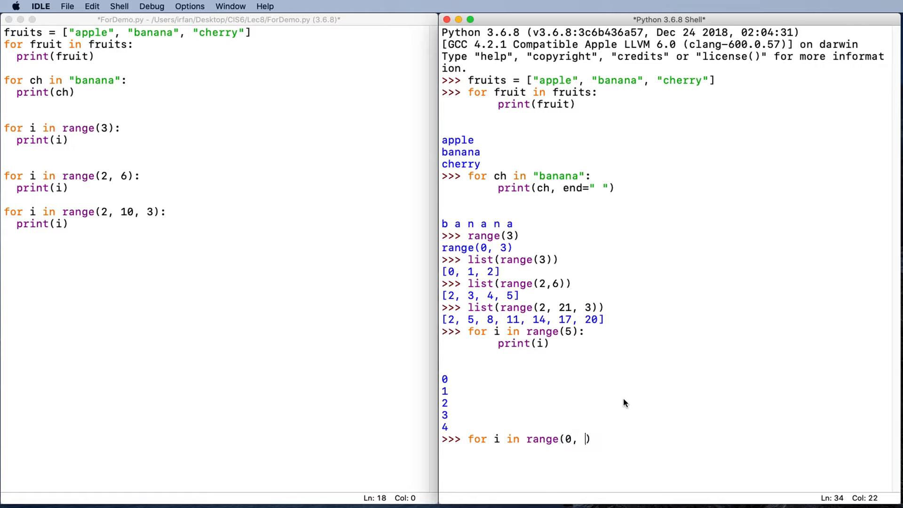
text(100)
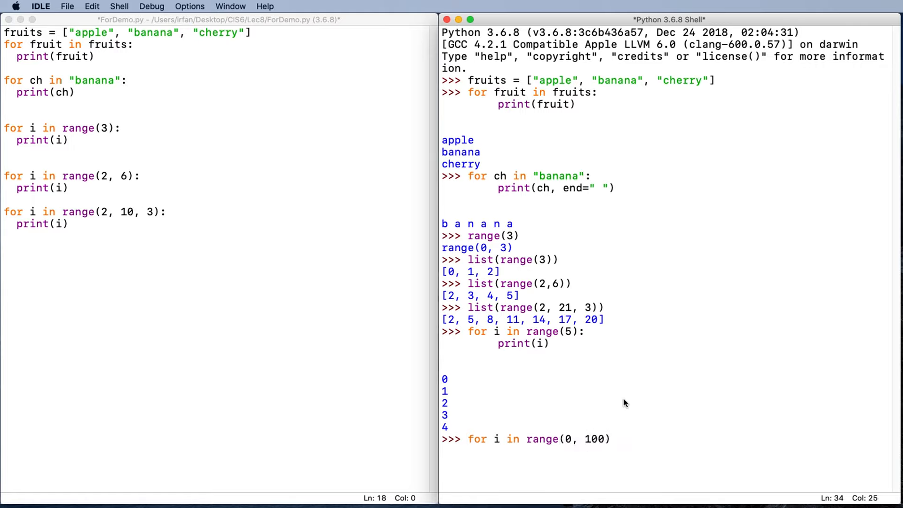
text(, 5)
text(print()
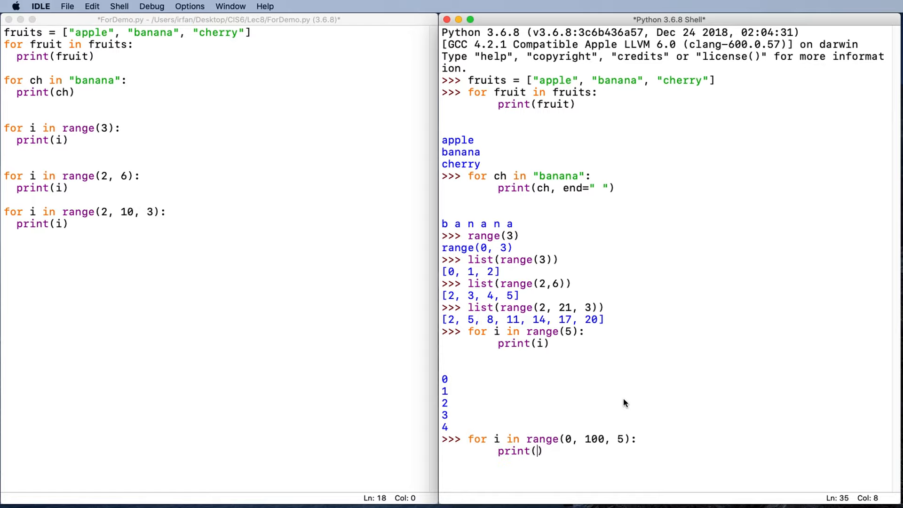
text(im end)
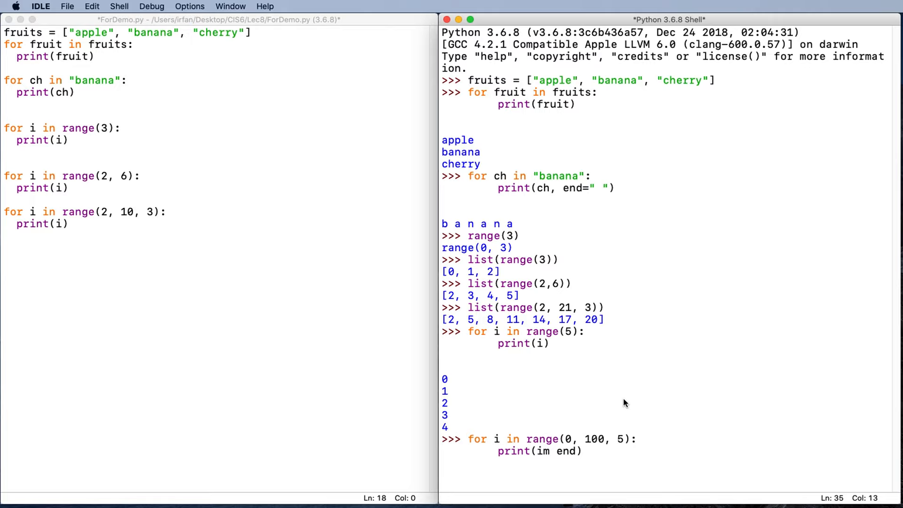
text(=)
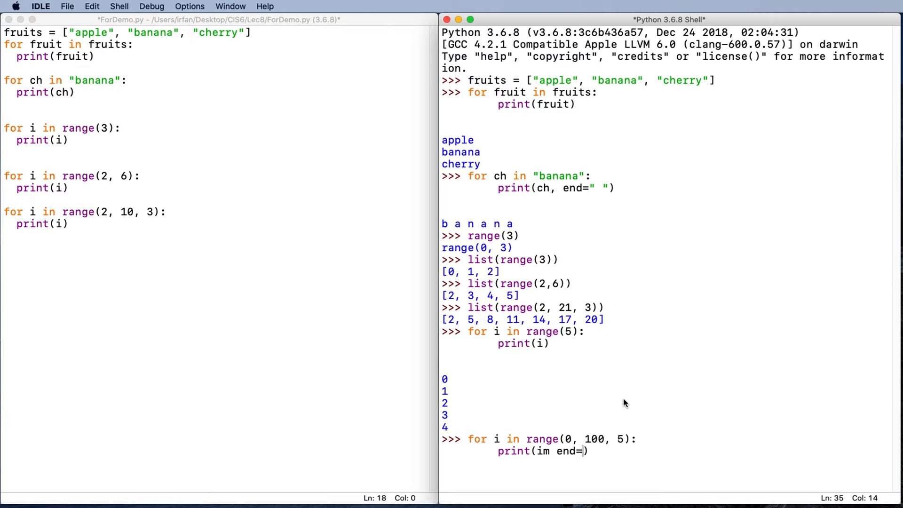
text(")
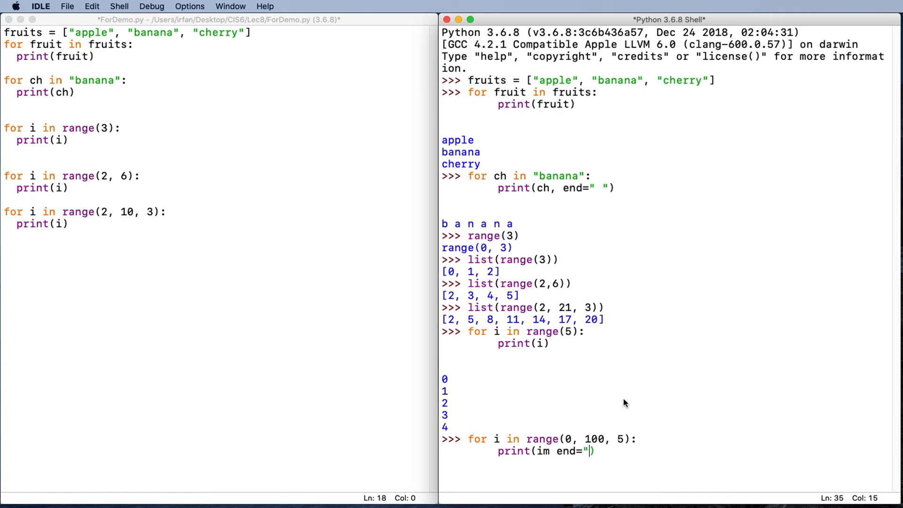
text(-)
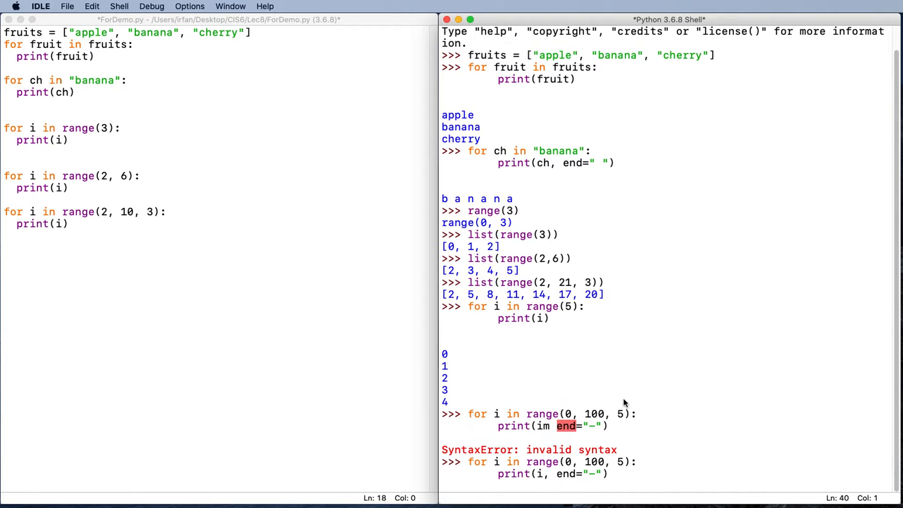
key(Return)
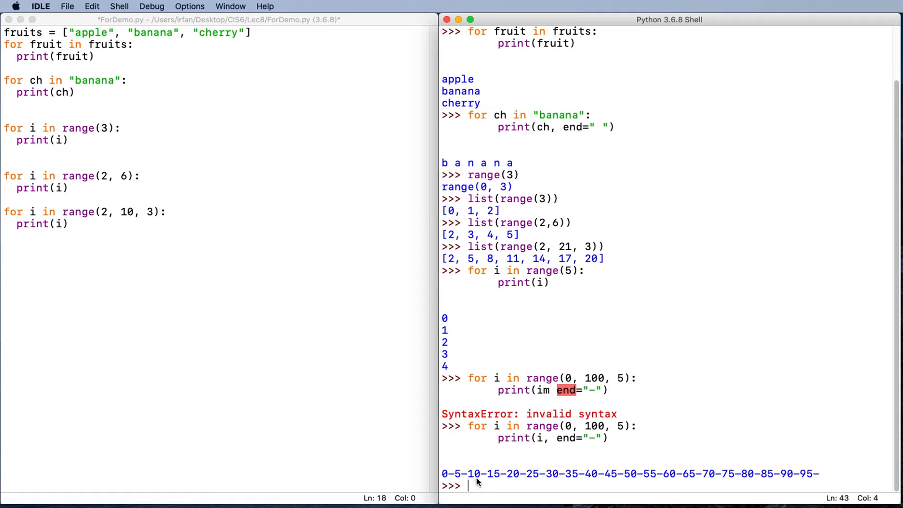
mouse_move(809, 482)
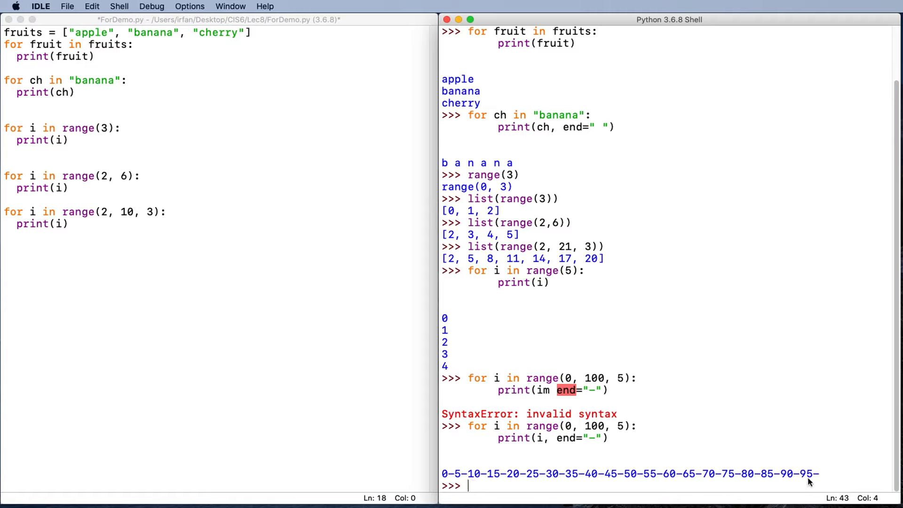